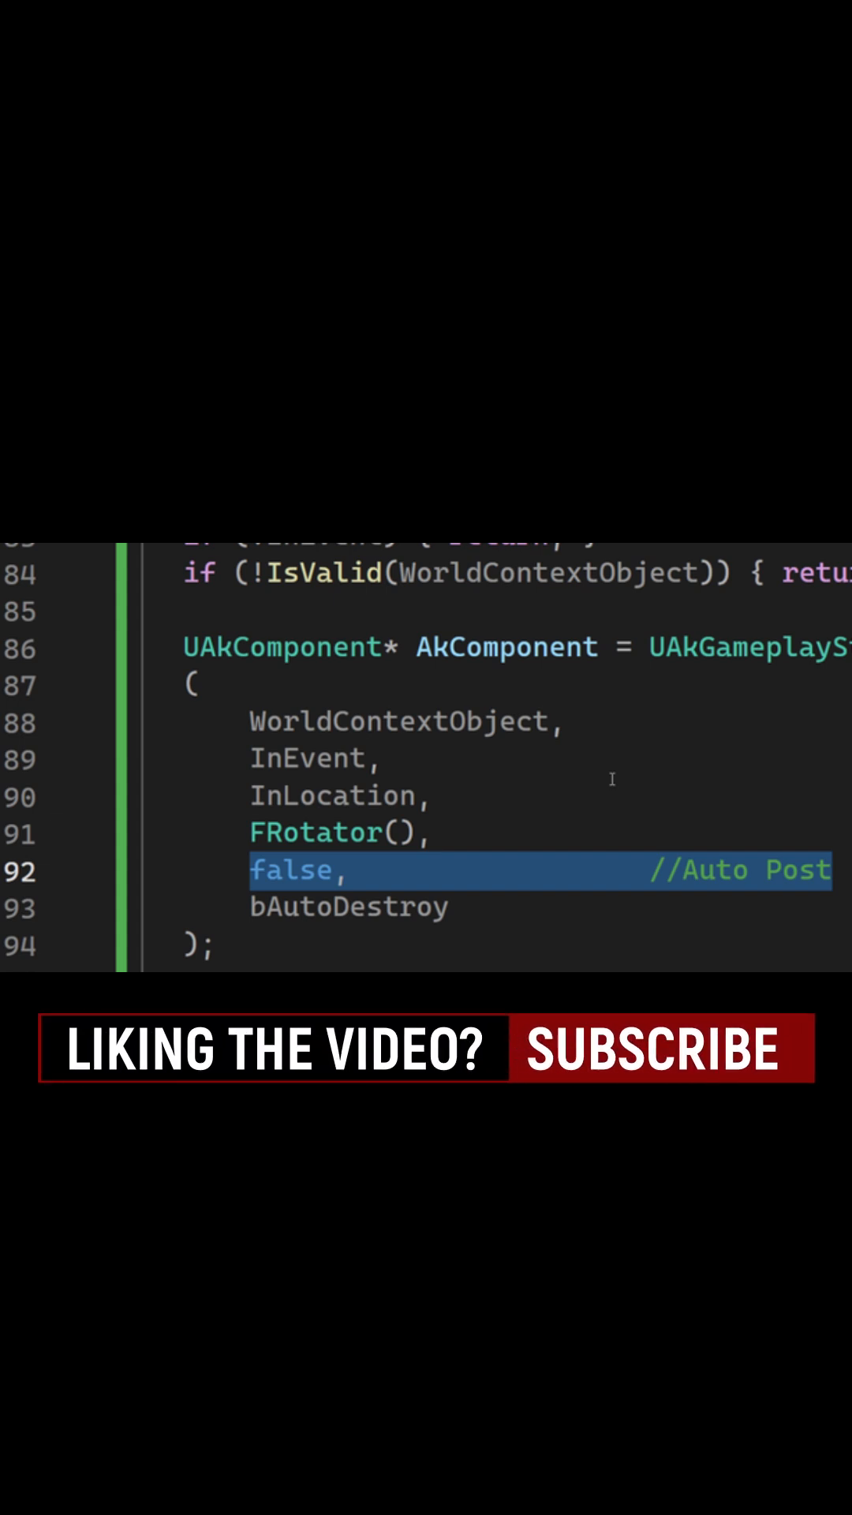
pyautogui.scroll(-3)
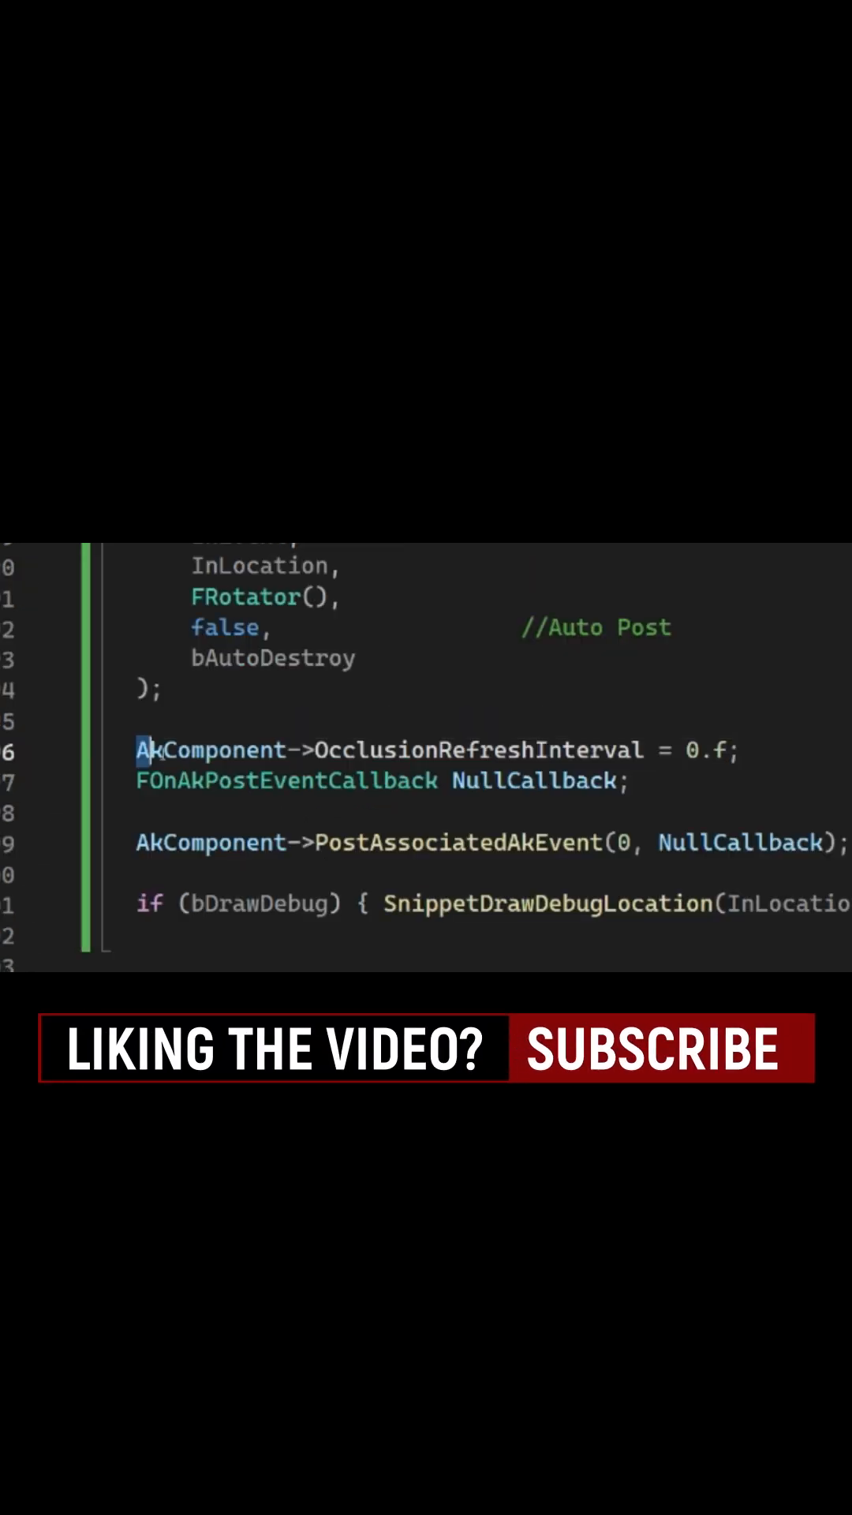